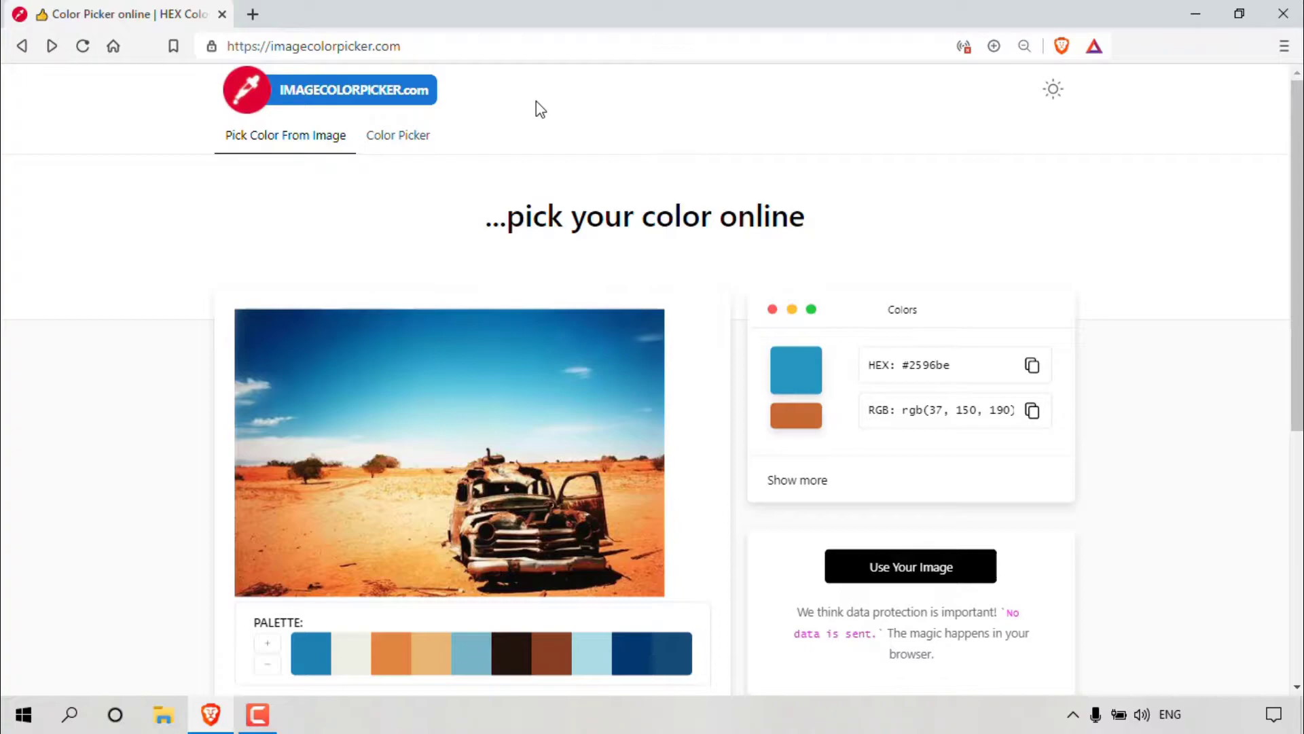
mouse_move(910, 566)
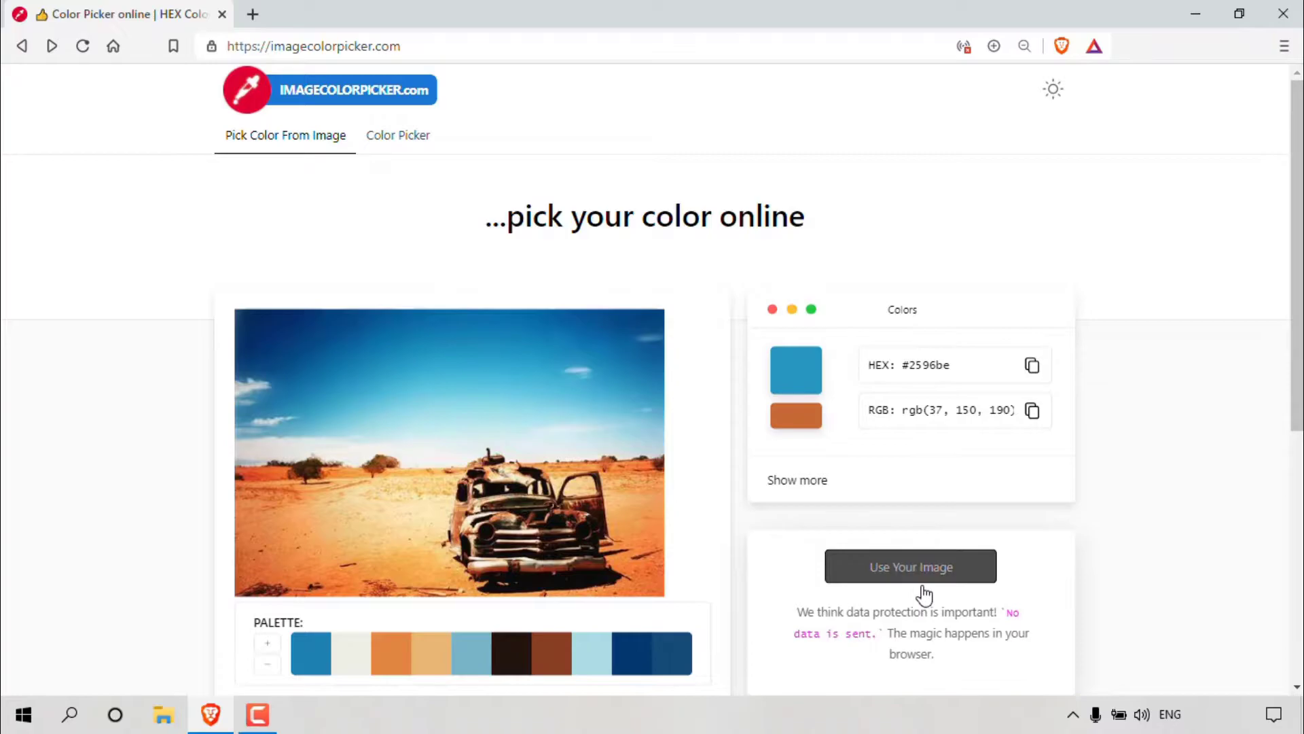
Browse the image sources — Website Url, Image Url, Scan Surfaces, Paste Clipboard — ending on the stock-photo Search grid.
click(910, 567)
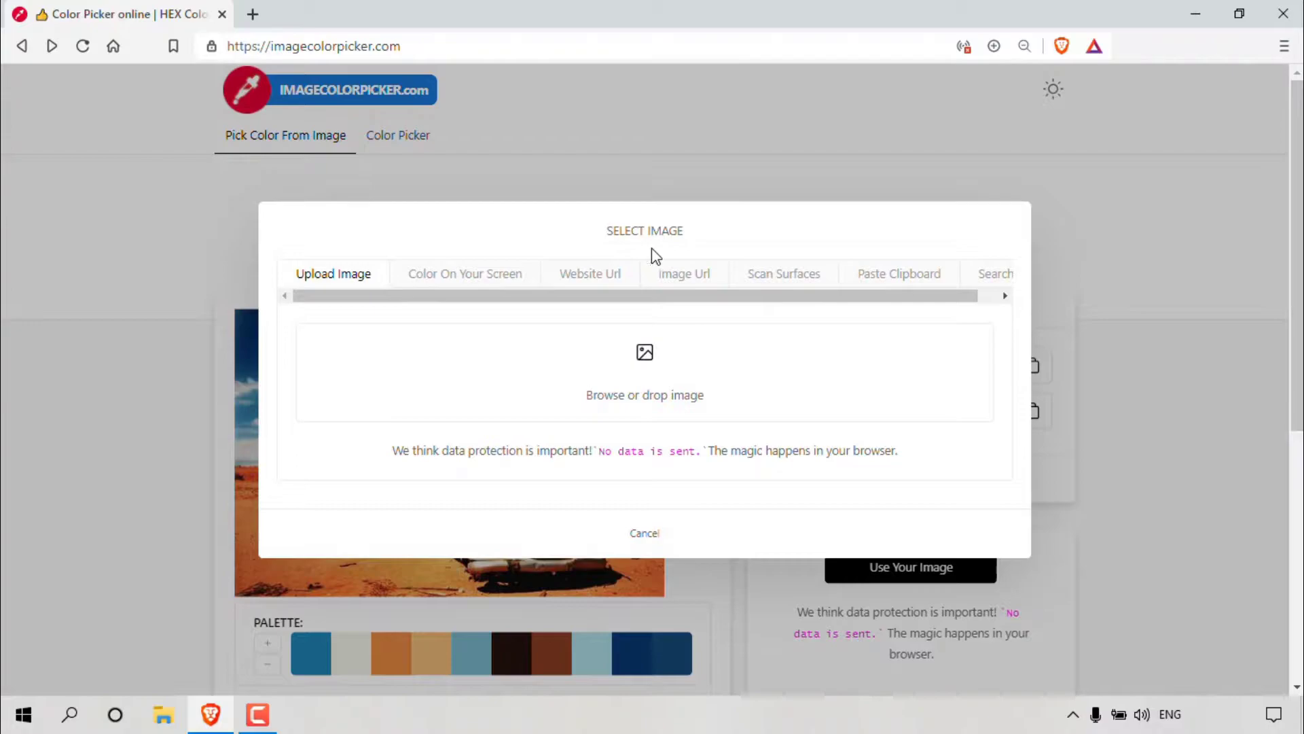
mouse_move(361, 280)
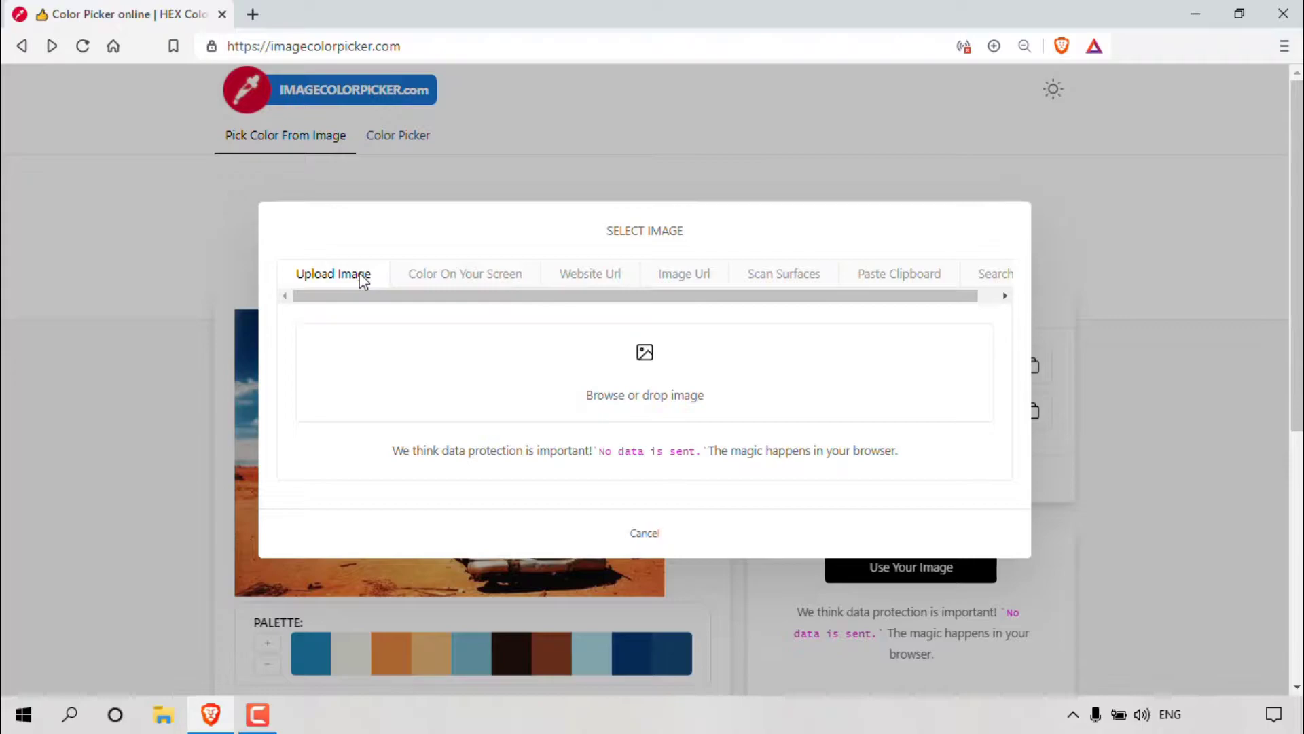
mouse_move(525, 287)
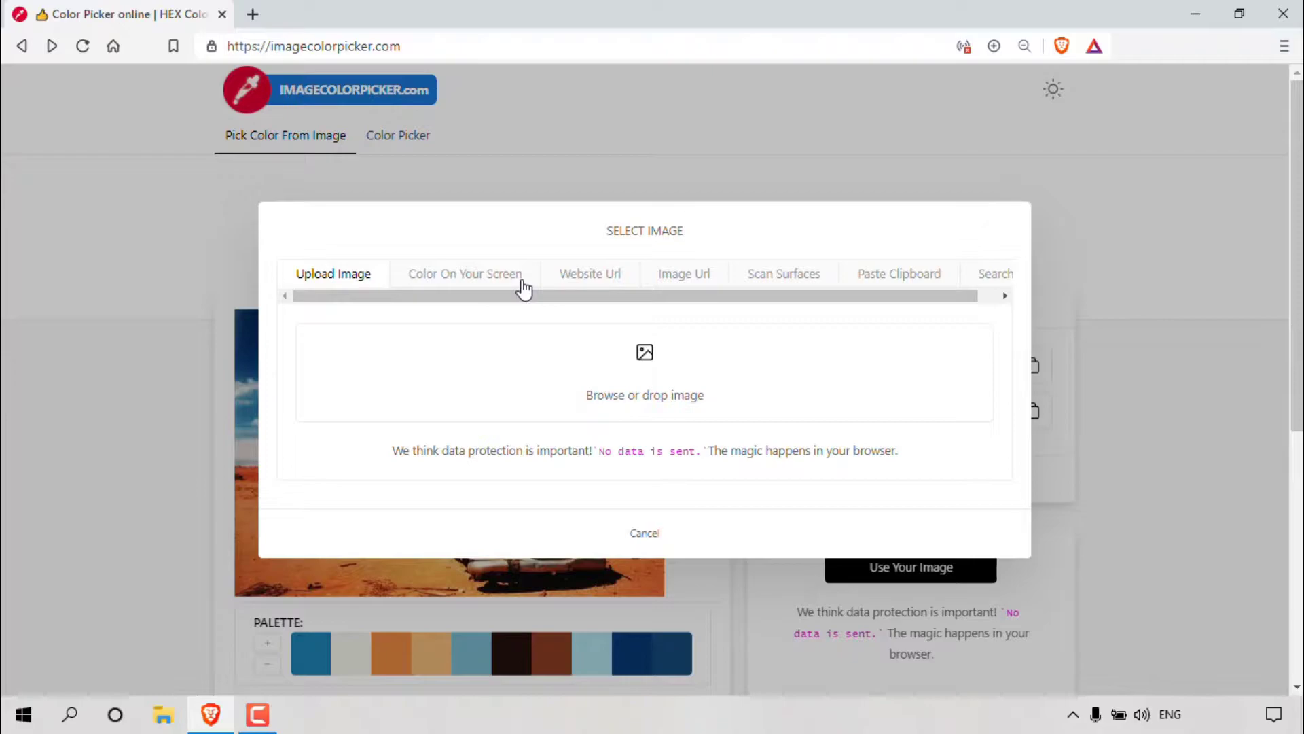
click(589, 273)
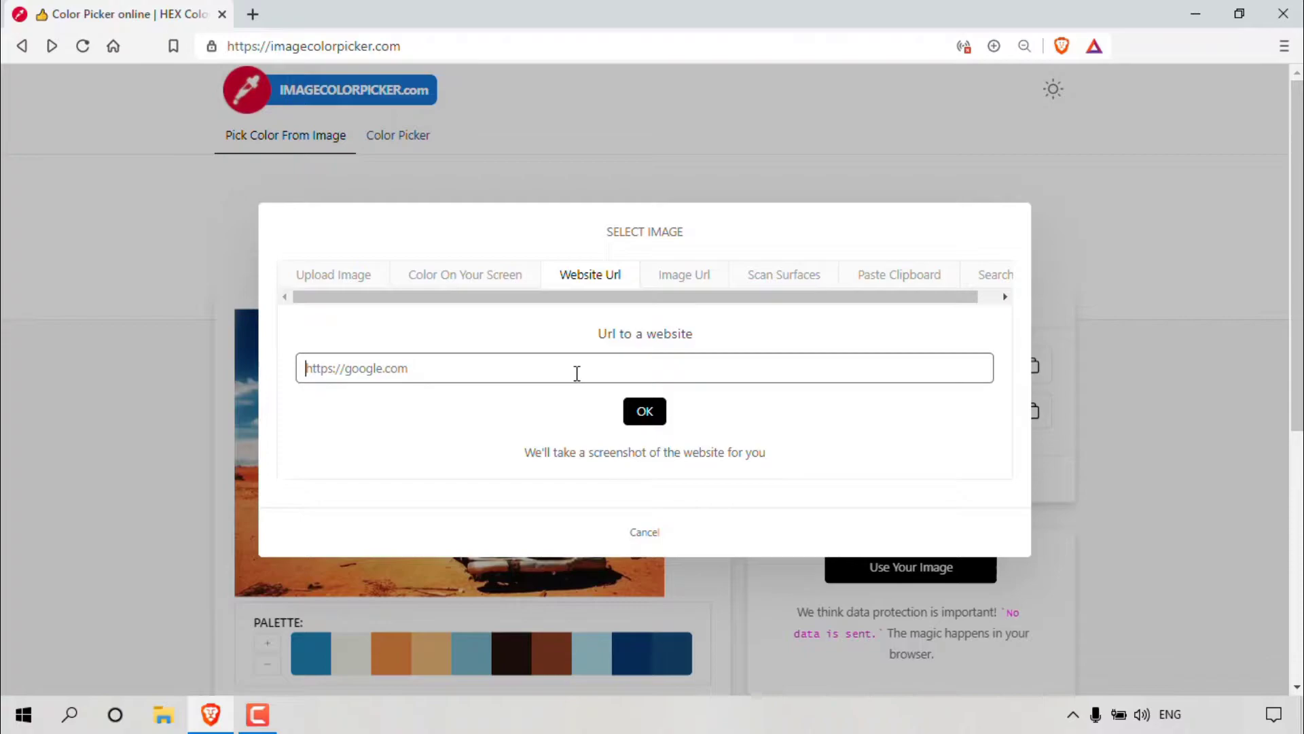
click(683, 274)
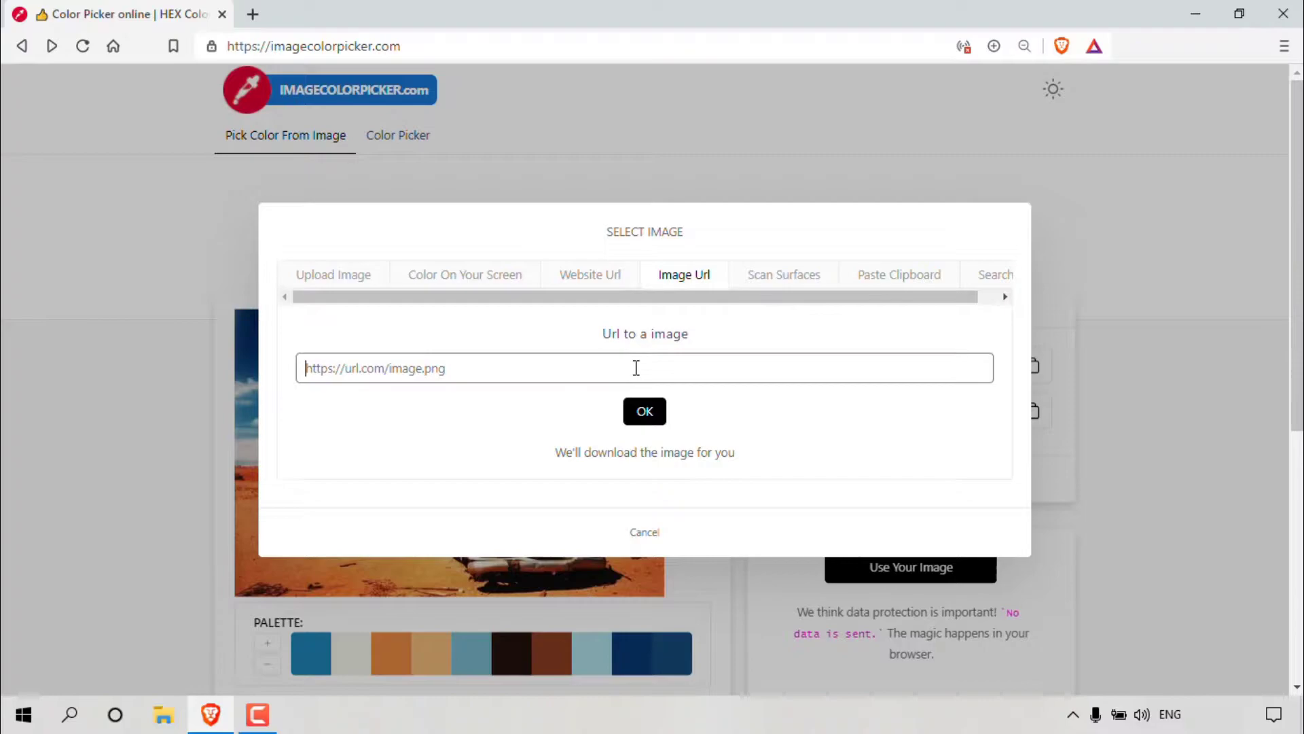
click(782, 275)
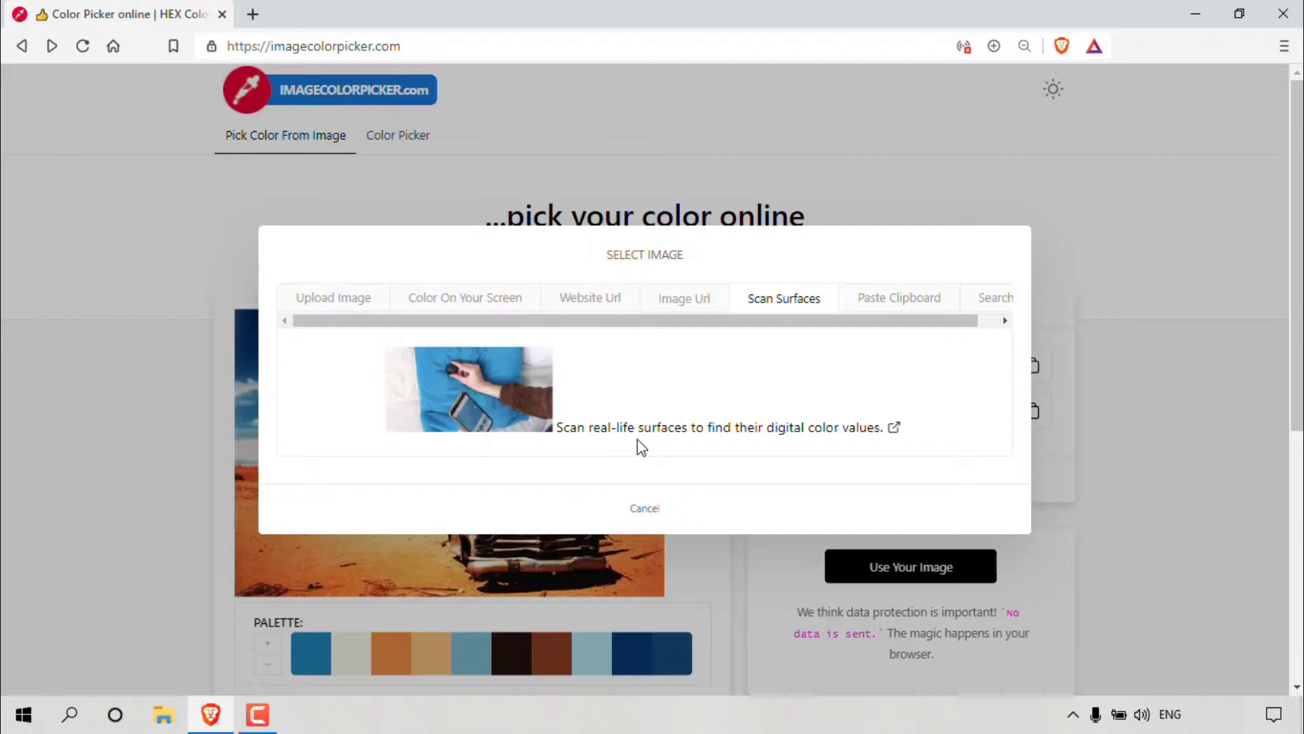
mouse_move(493, 408)
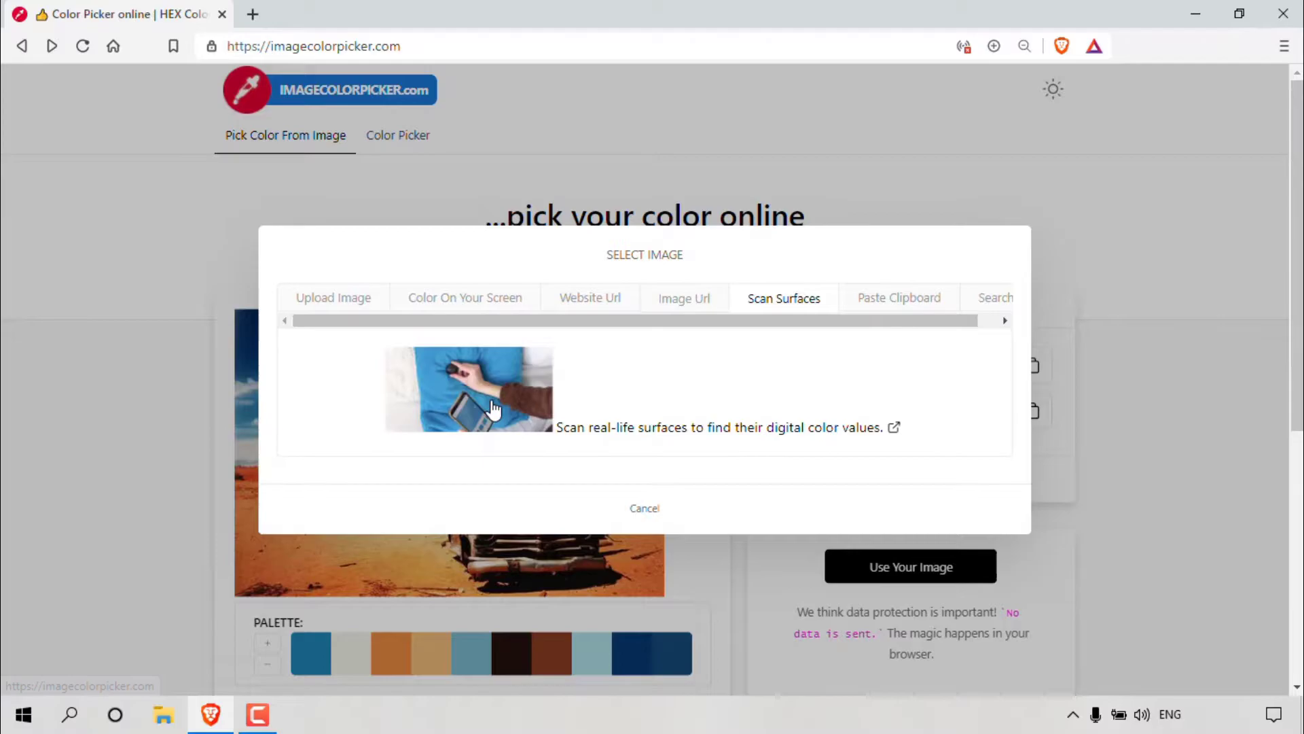
click(898, 298)
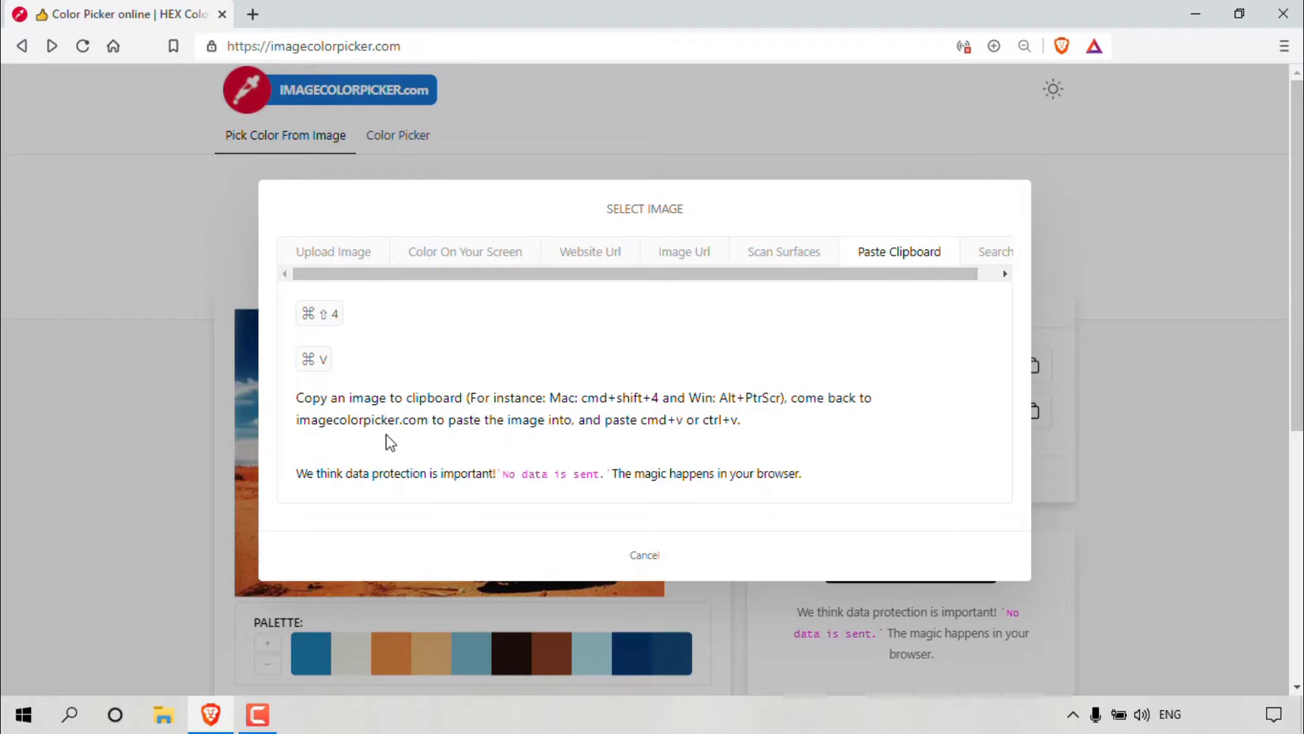
click(995, 251)
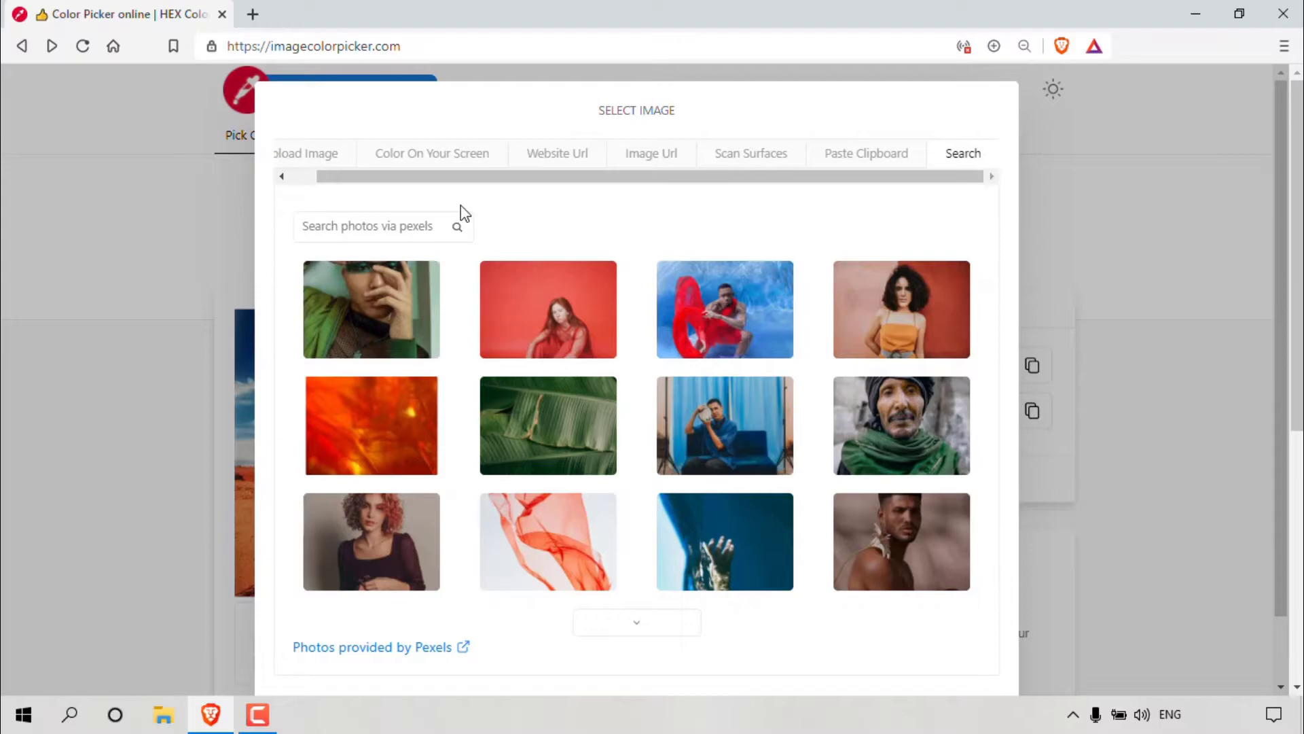
Return to the Upload Image option offering to browse or drop a file.
click(306, 154)
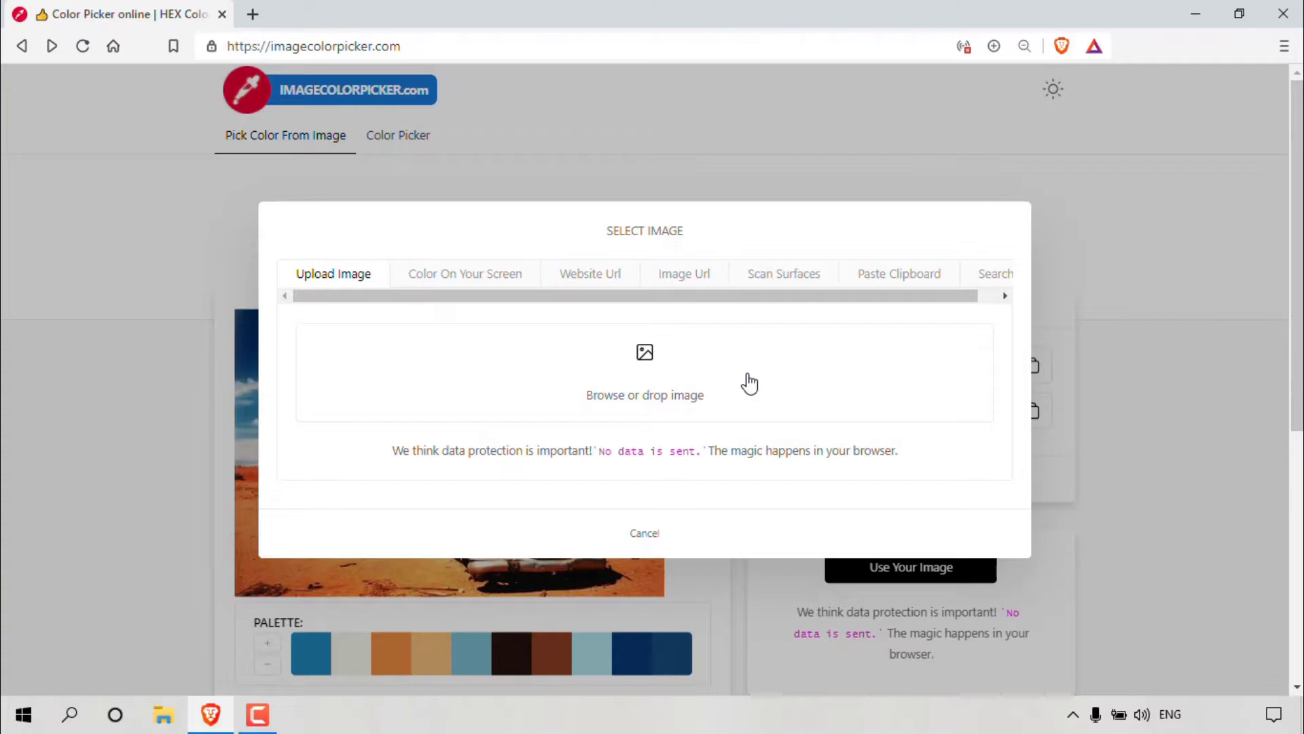
mouse_move(671, 383)
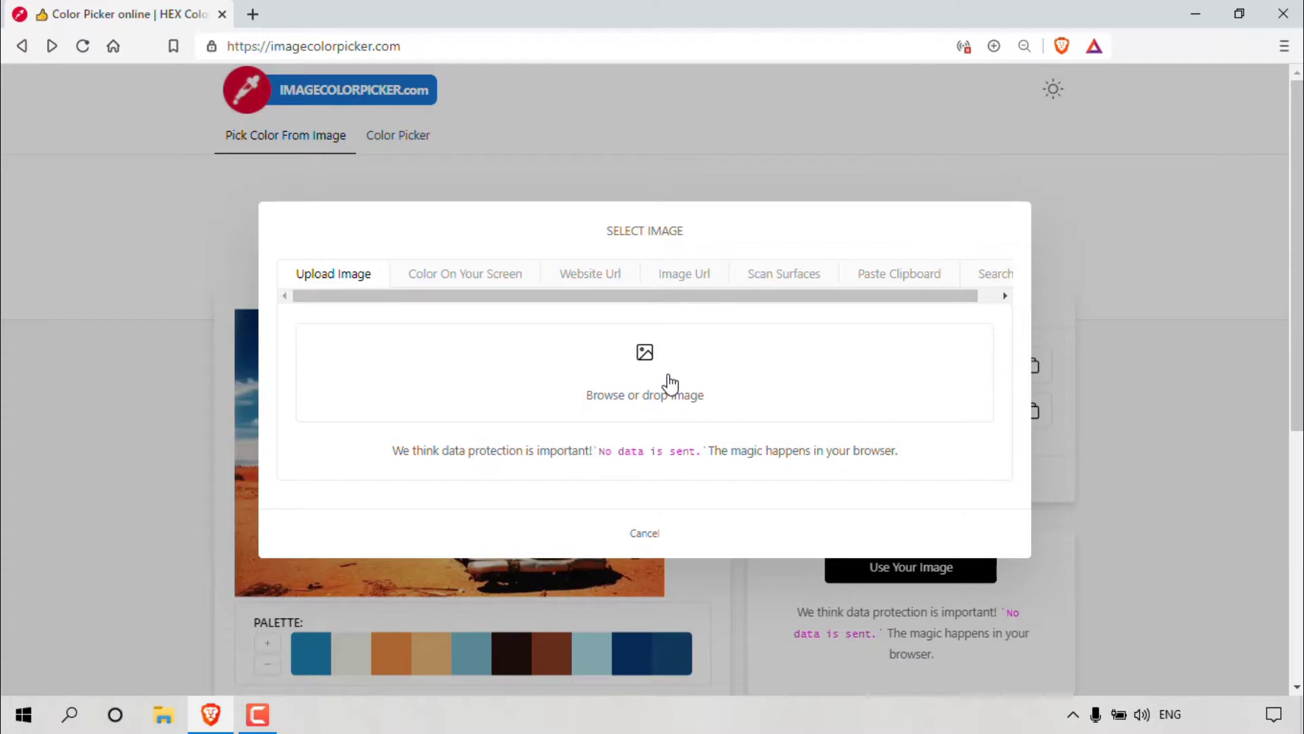
Upload the How To Print Email Messages In Gmail thumbnail from YouTube Thumbnails, replacing the desert photo.
click(644, 372)
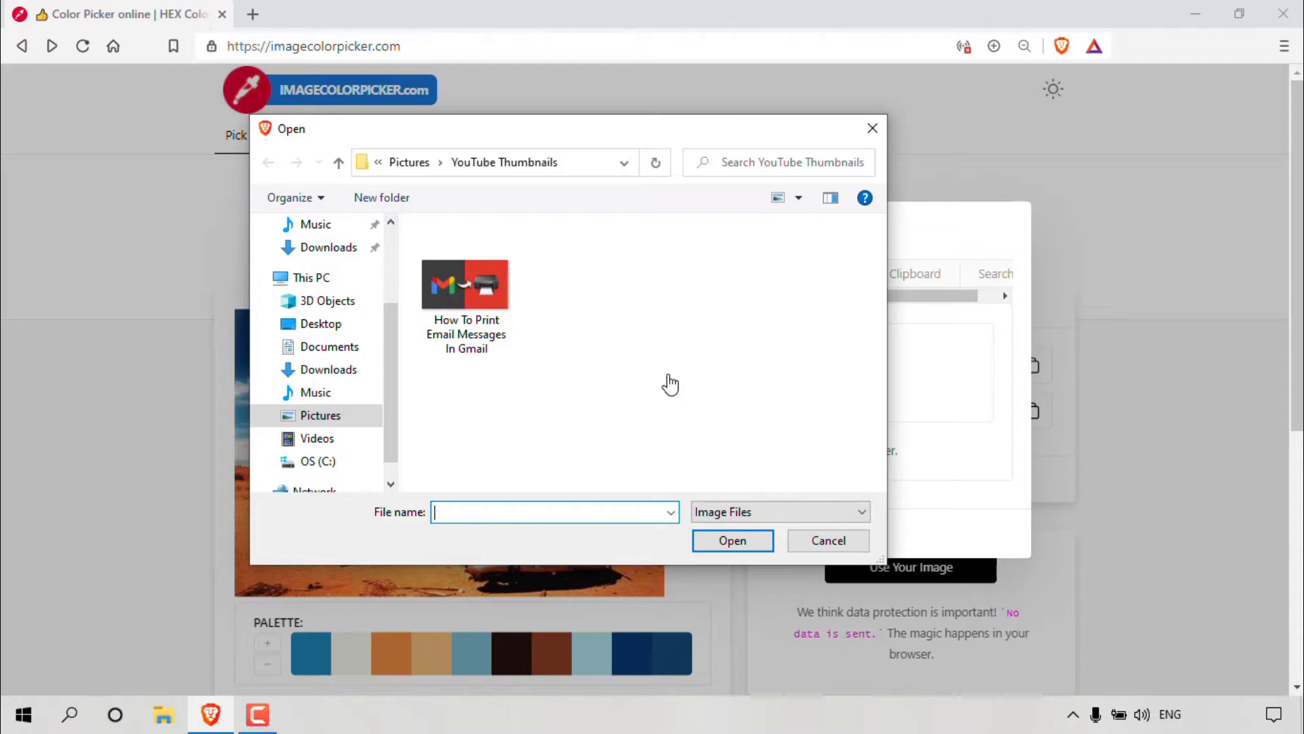
mouse_move(536, 196)
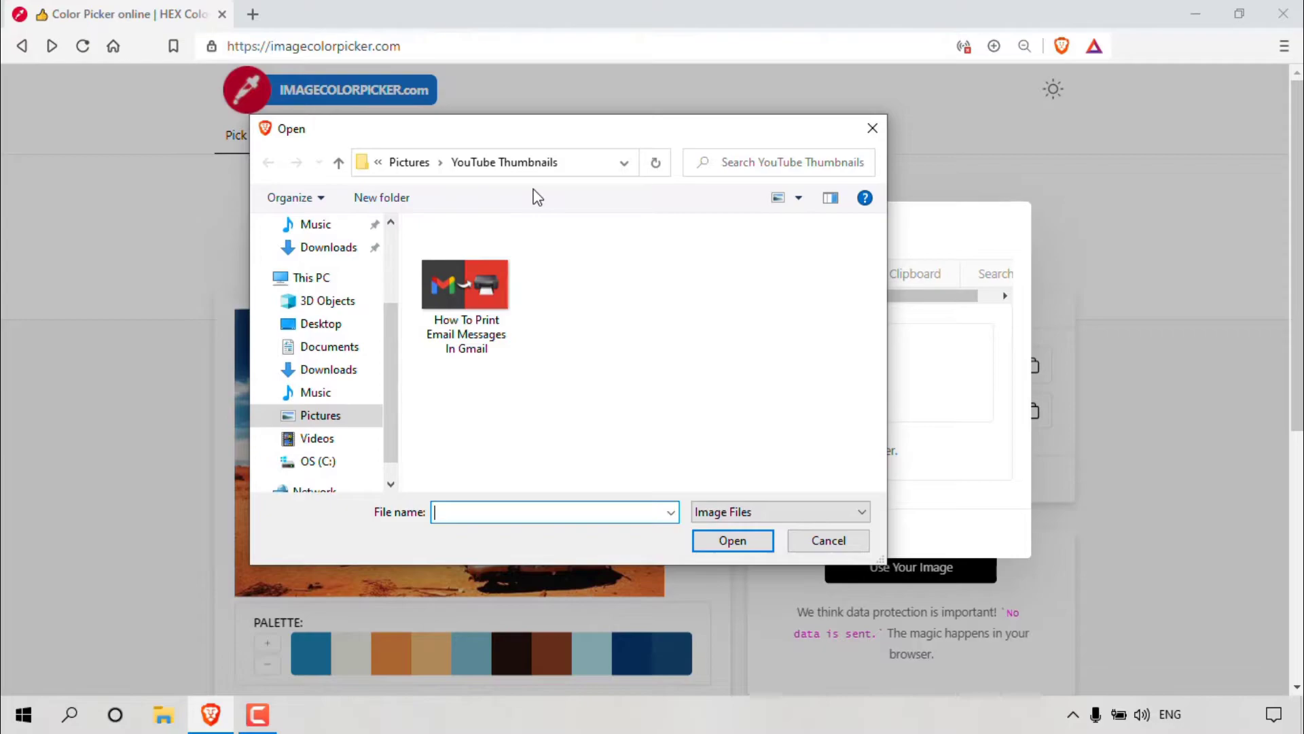
click(465, 284)
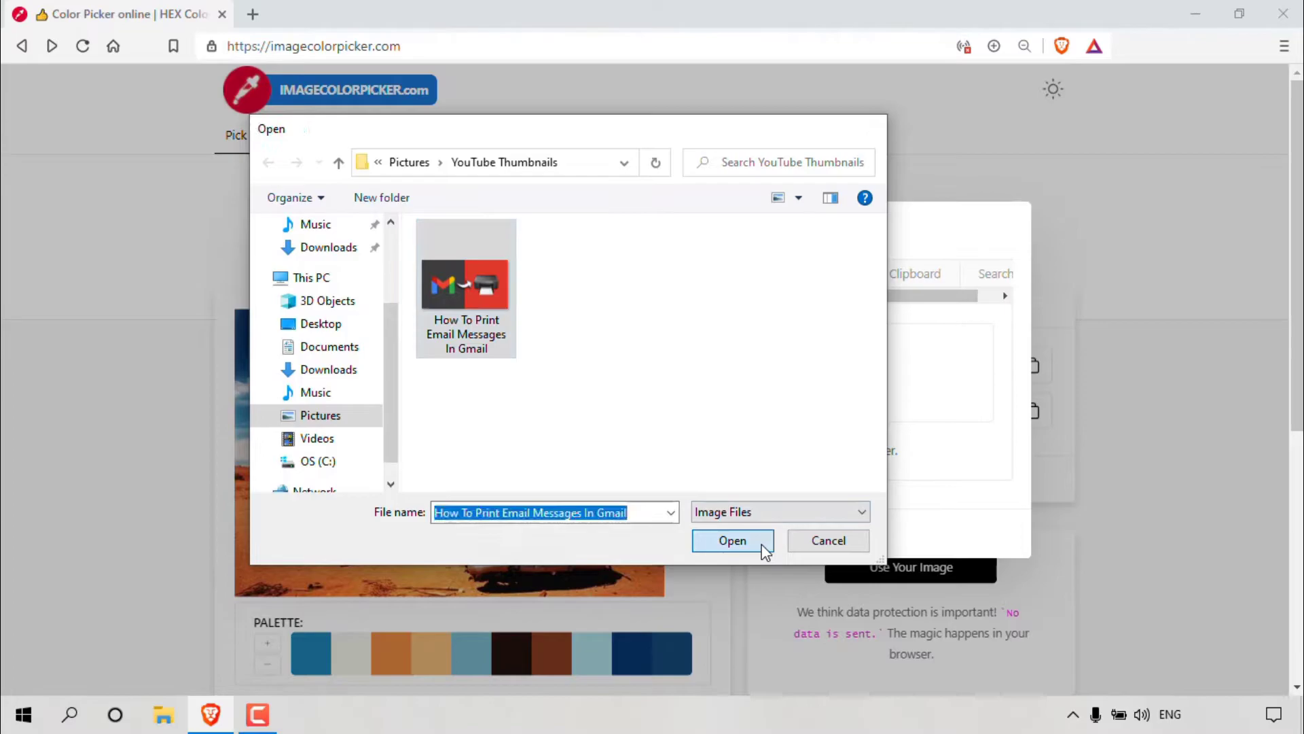
click(733, 541)
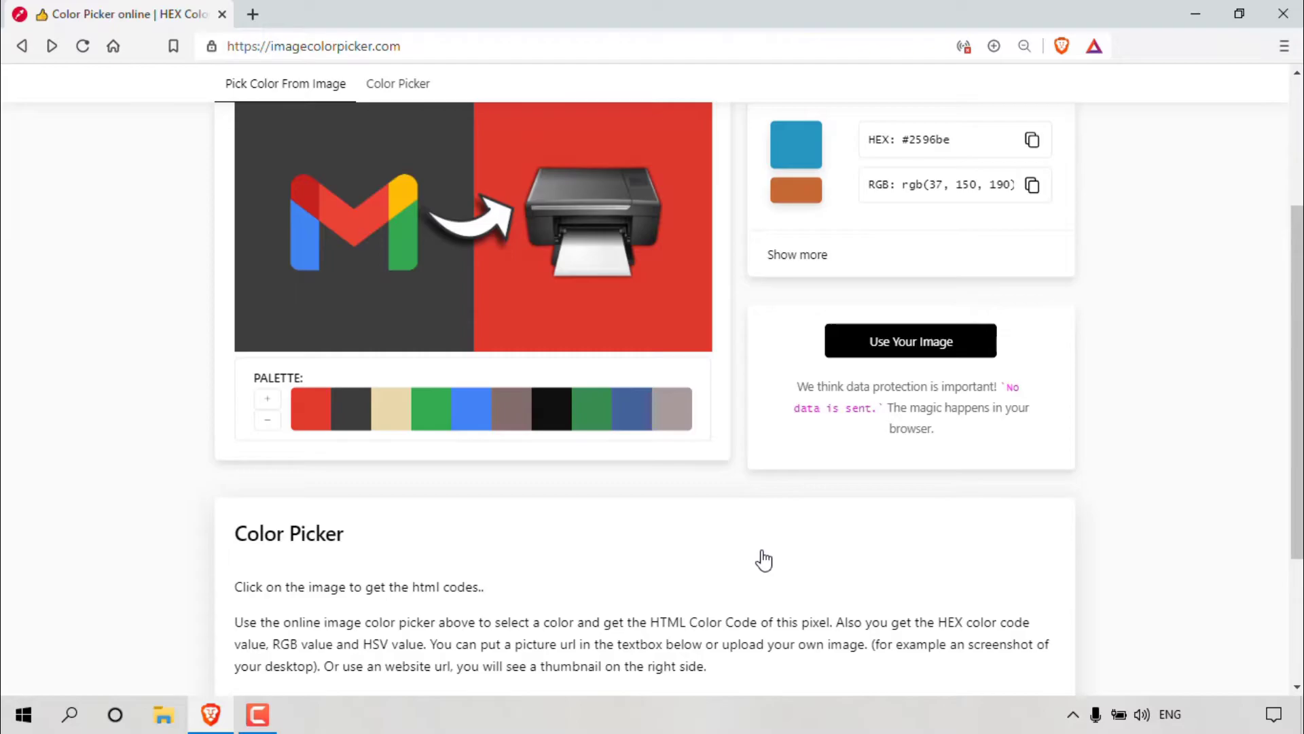
Pick the green #34ab53 (RGB 52,171,83) from the Gmail thumbnail.
scroll(up, 3)
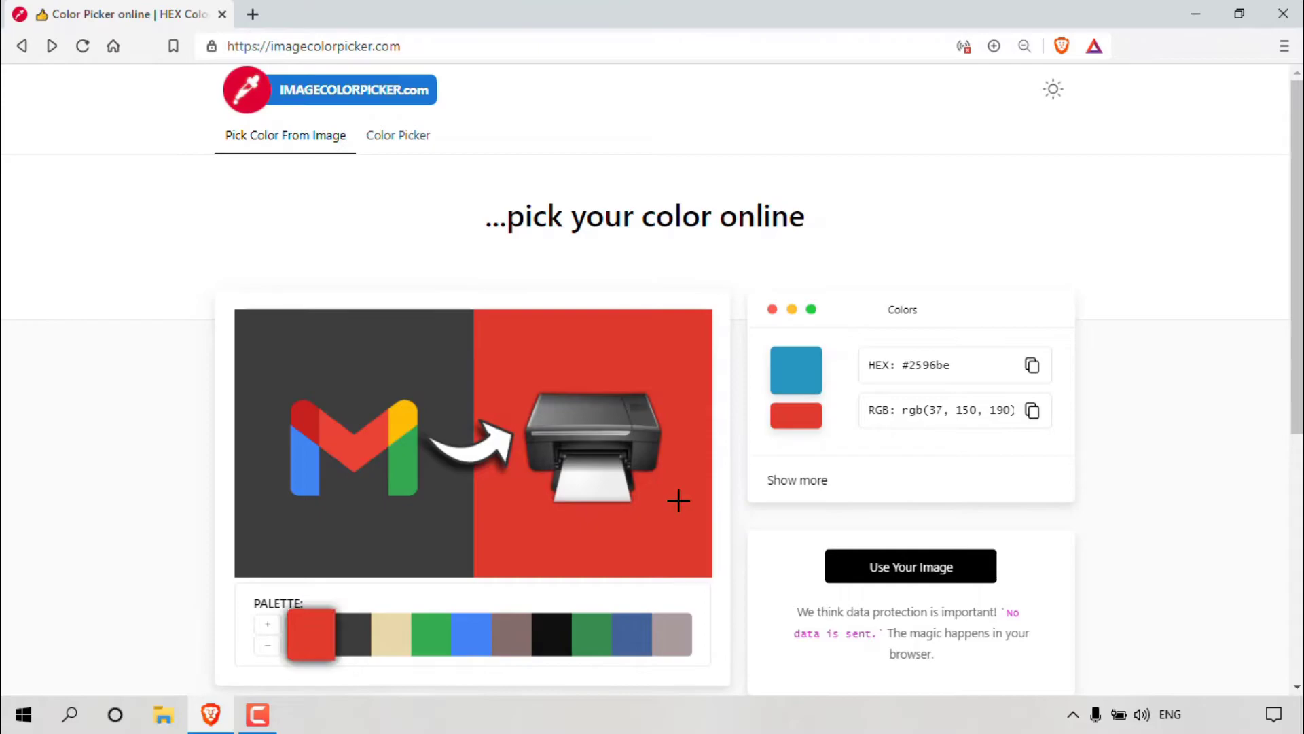
mouse_move(340, 685)
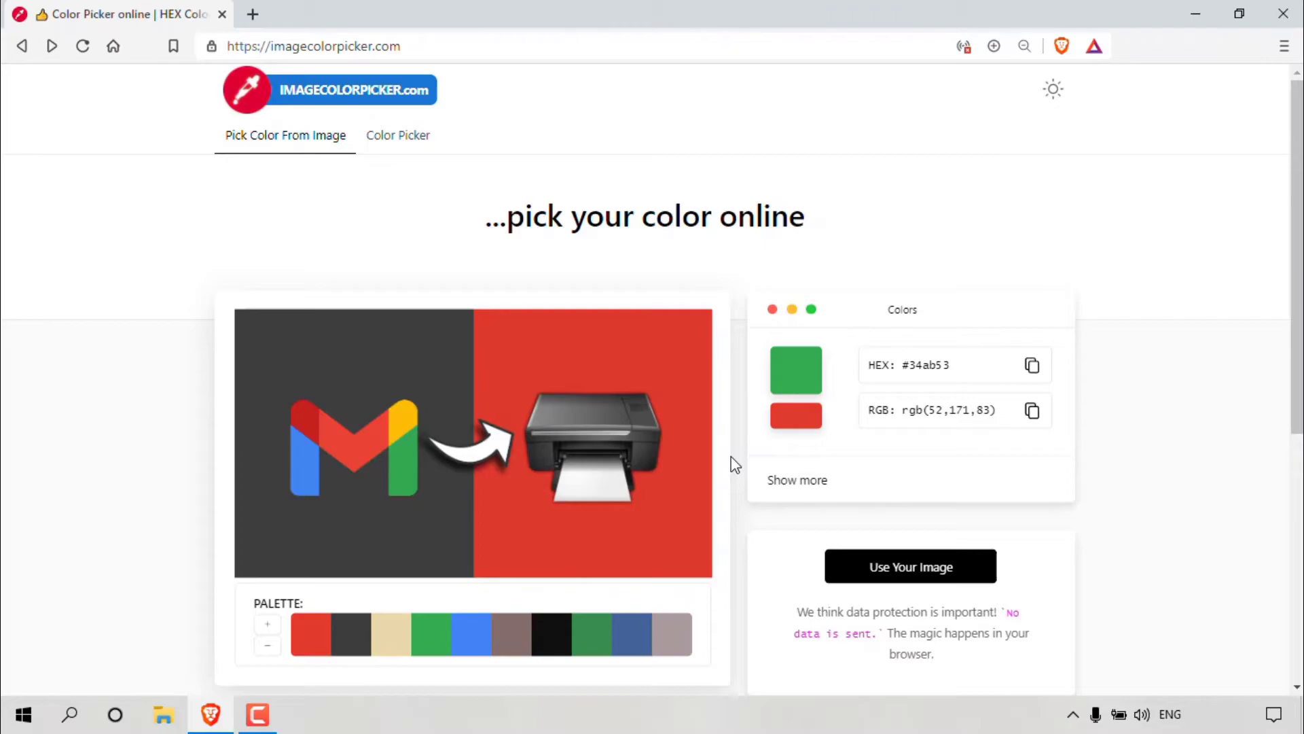
click(299, 474)
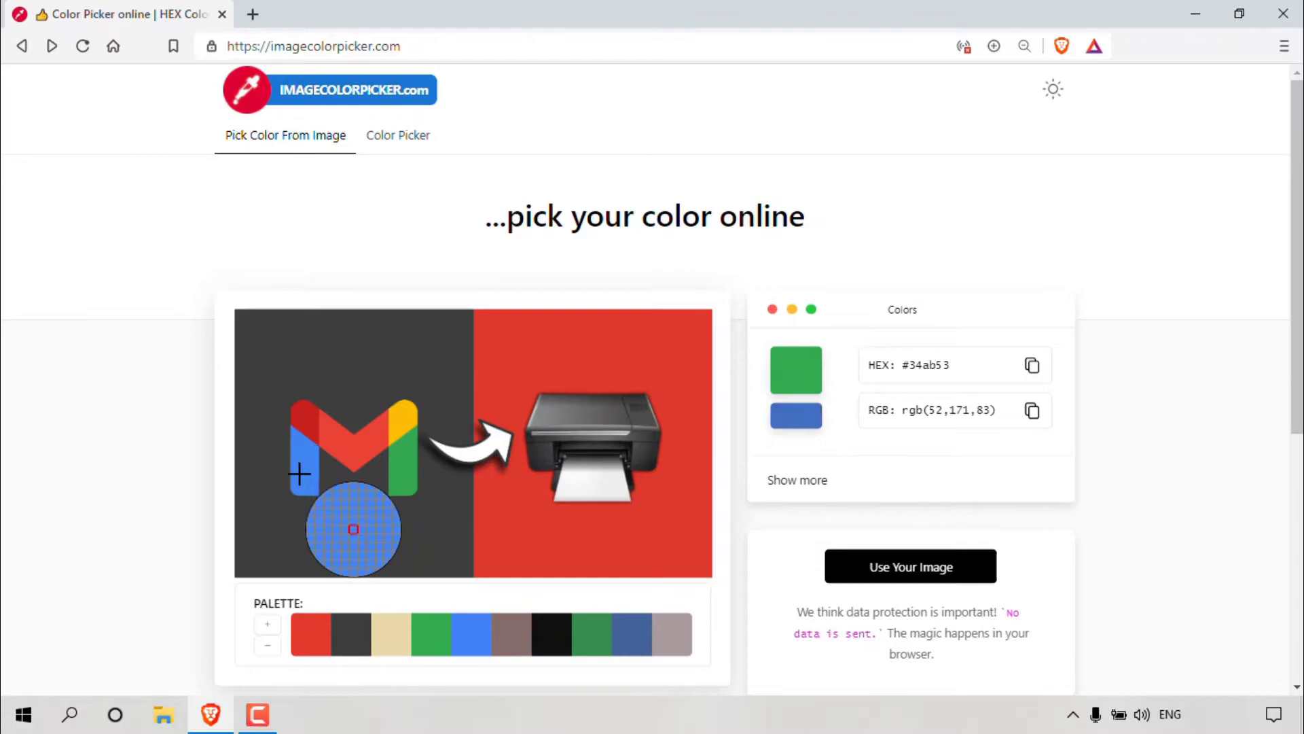
Sample blue #4385f5 and yellow #fabc05 from the Gmail logo, then pick gray #757574.
click(352, 529)
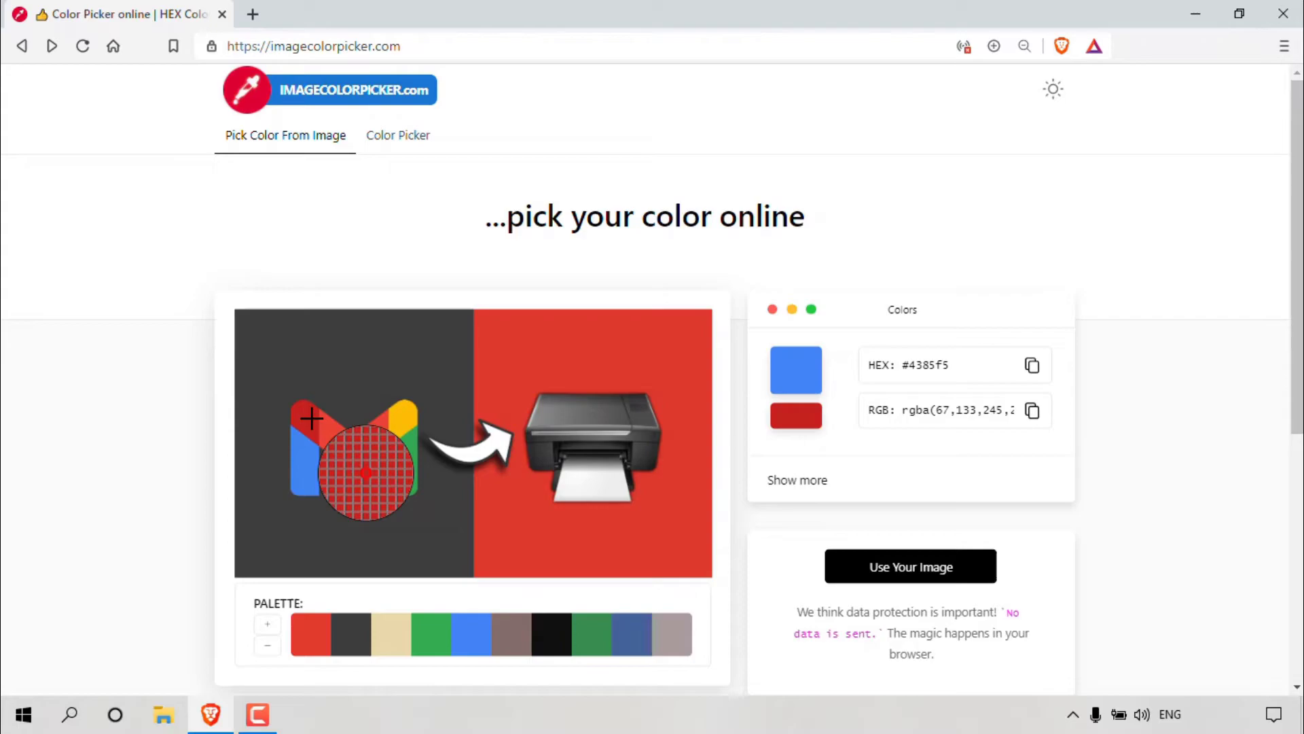
click(461, 529)
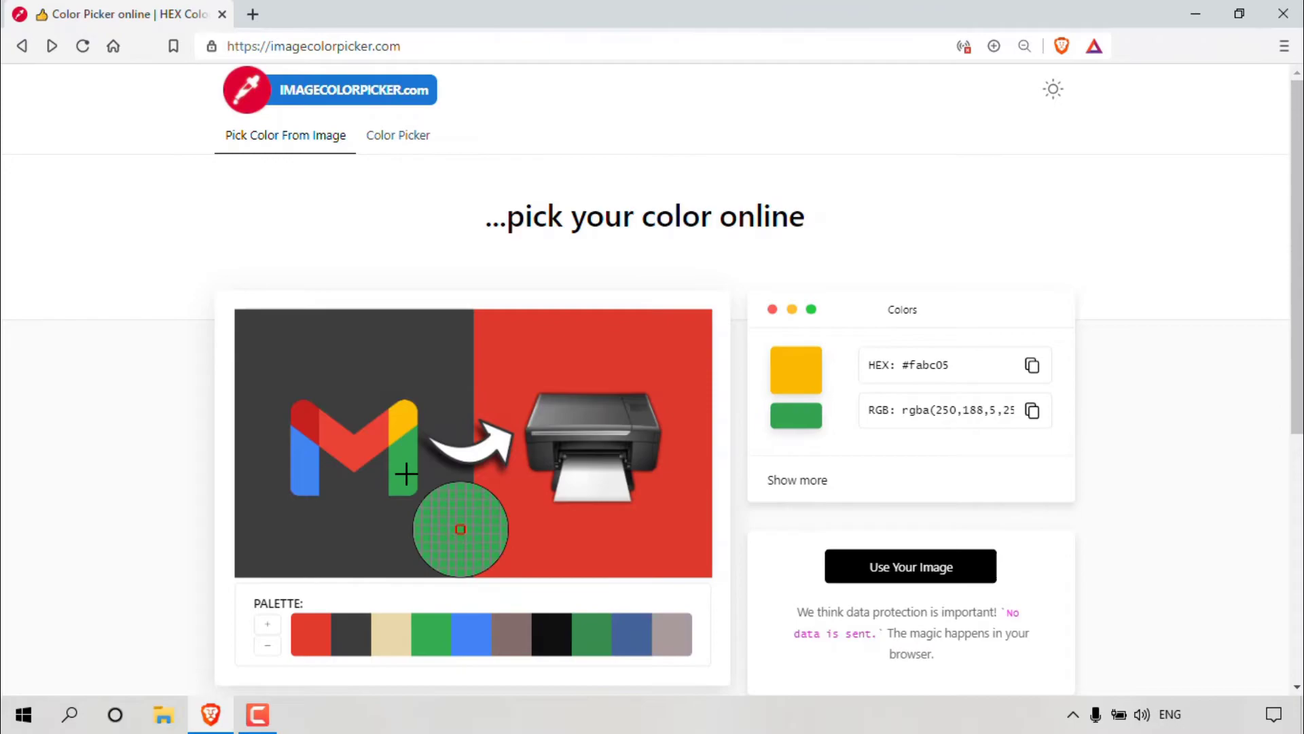
click(737, 429)
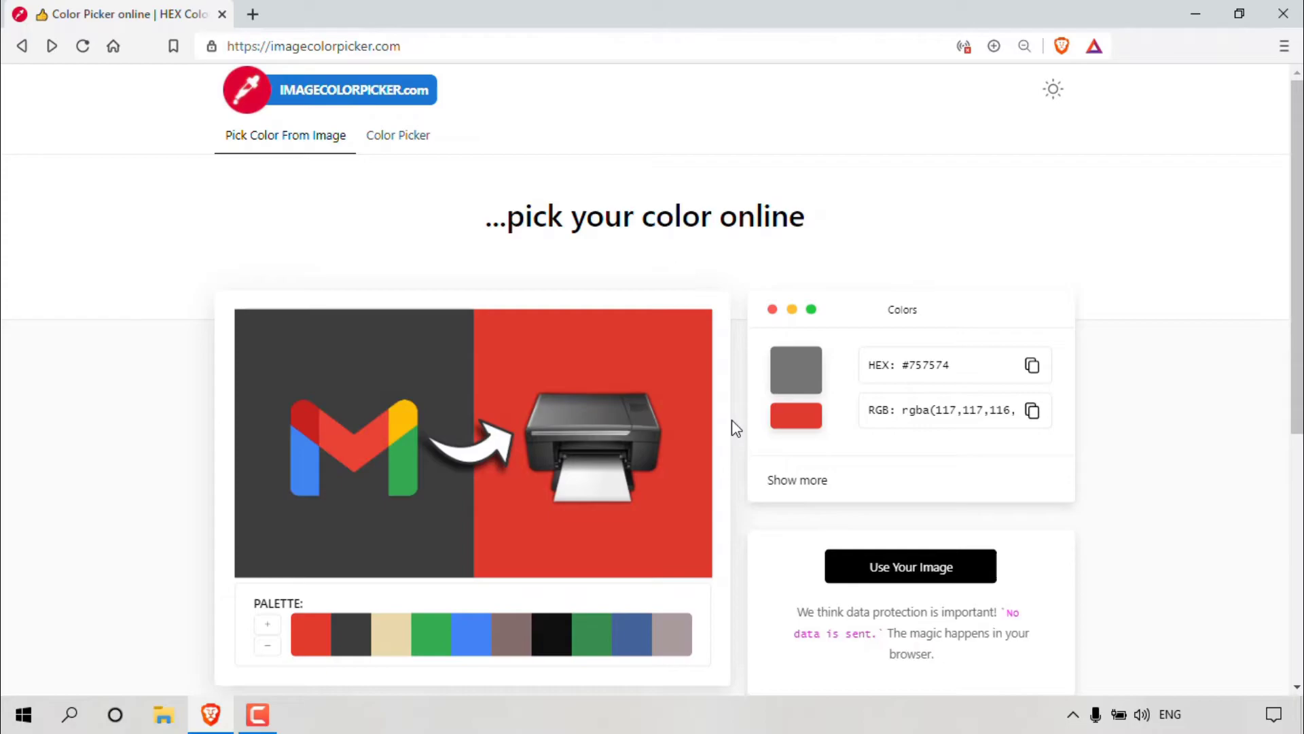
mouse_move(1034, 368)
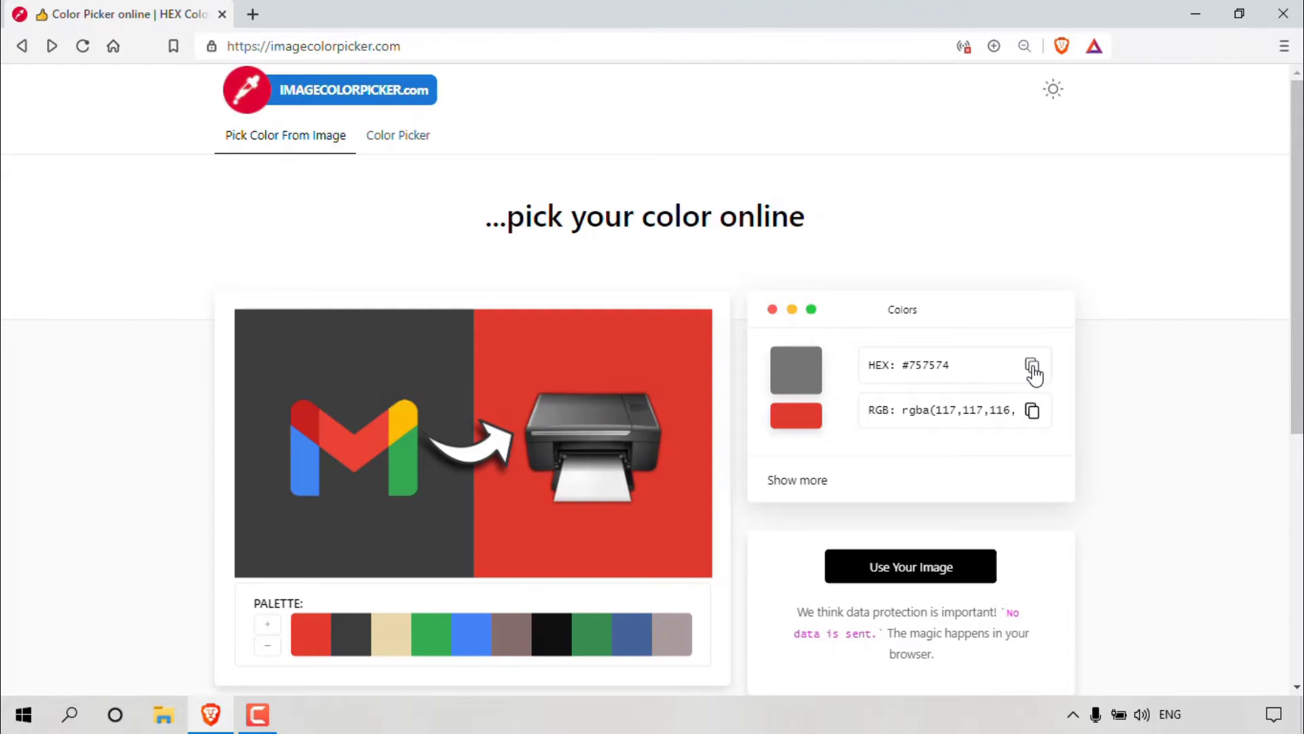
mouse_move(1090, 439)
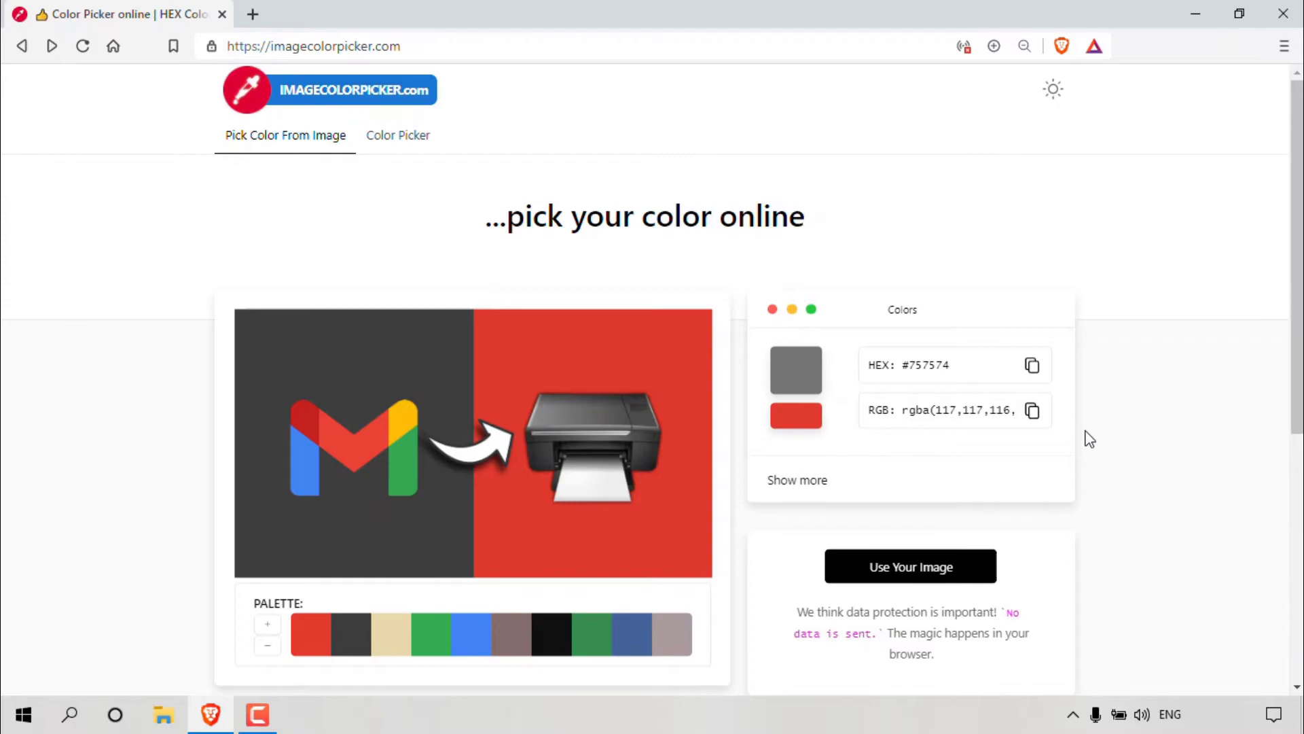
mouse_move(951, 479)
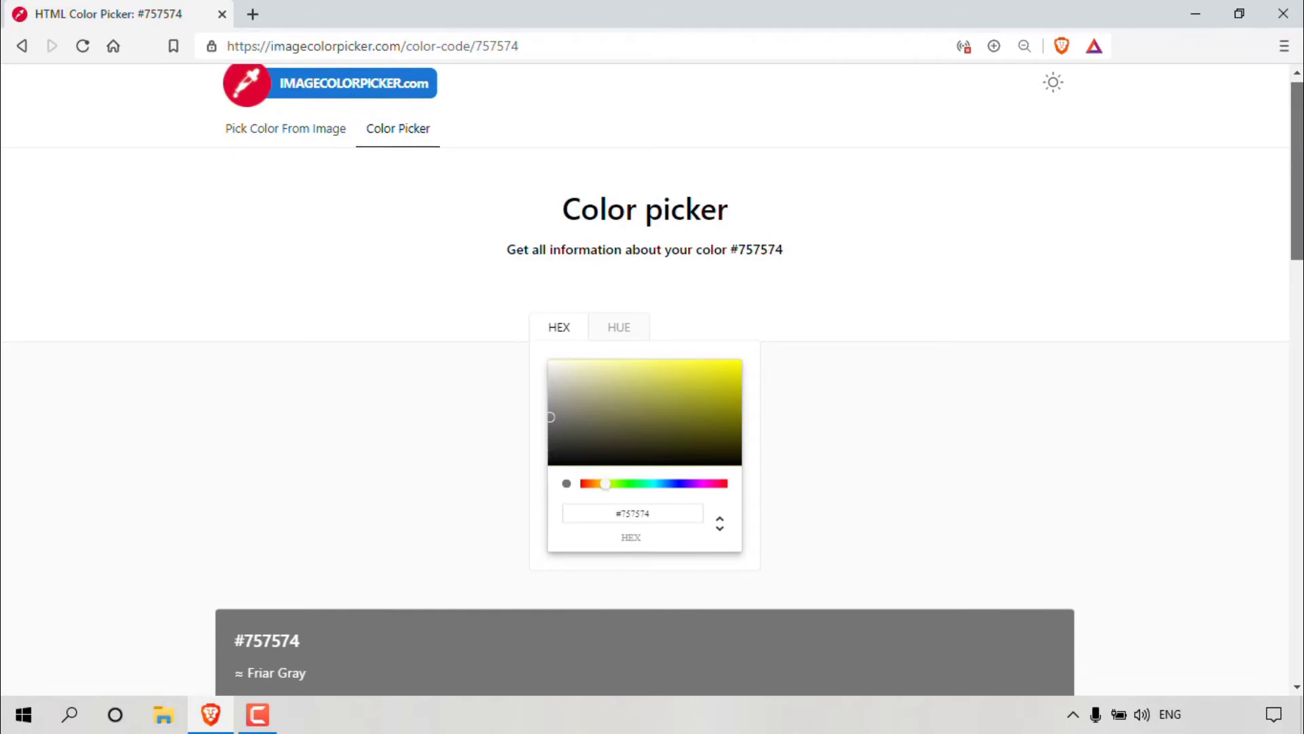
Copy the HSL code 60, 0, 46 of Friar Gray #757574 from its Color-Conversion section.
scroll(down, 3)
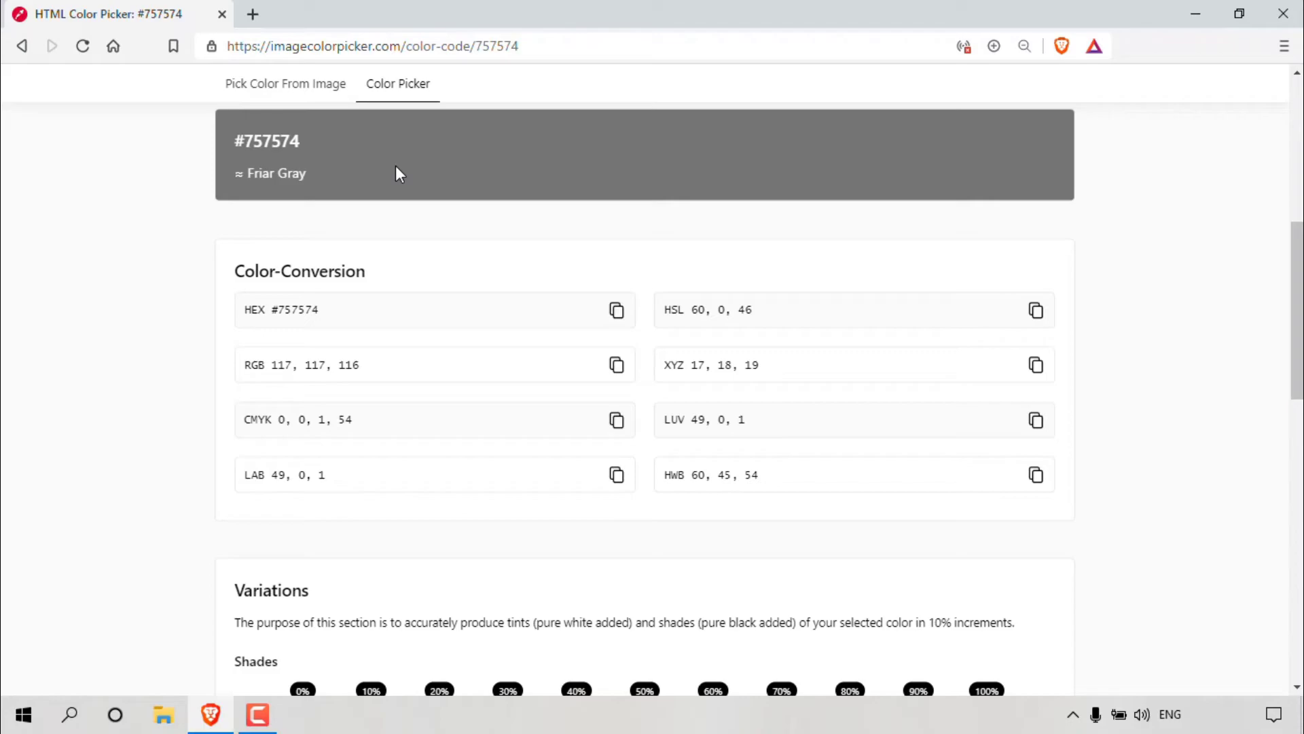
mouse_move(427, 254)
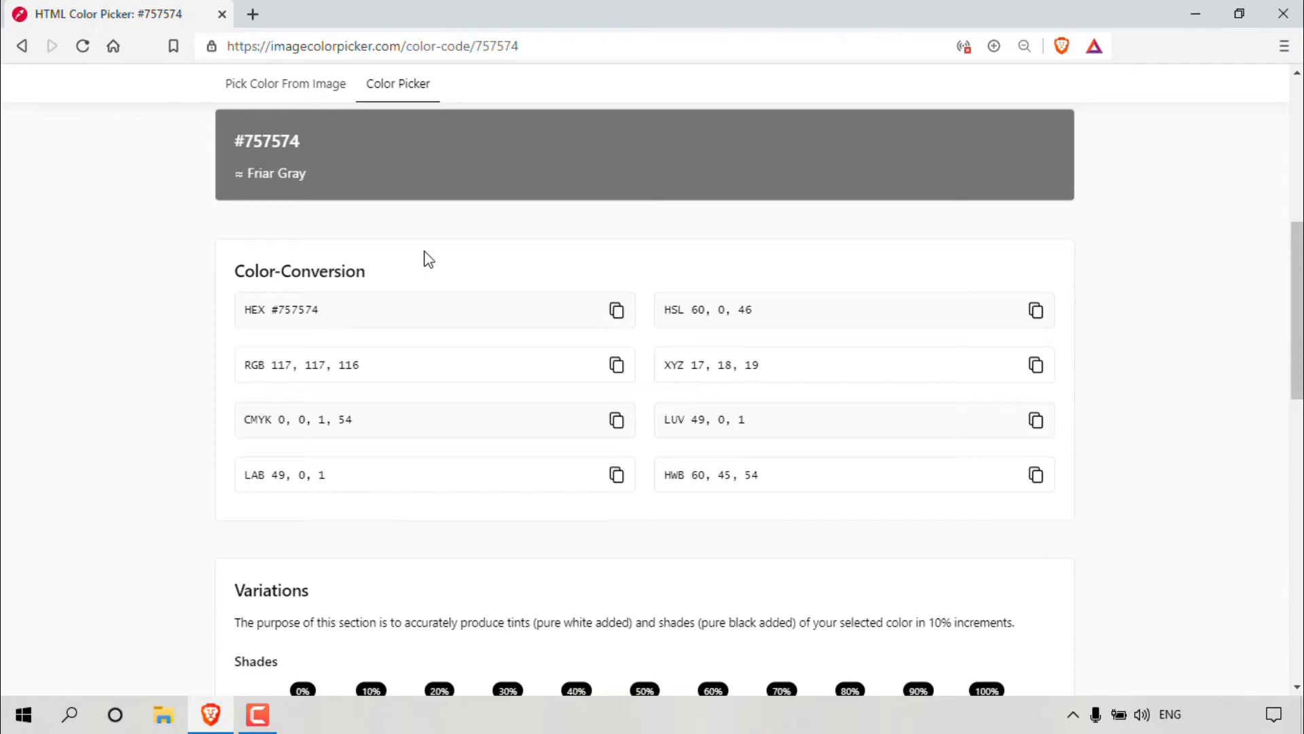
scroll(down, 3)
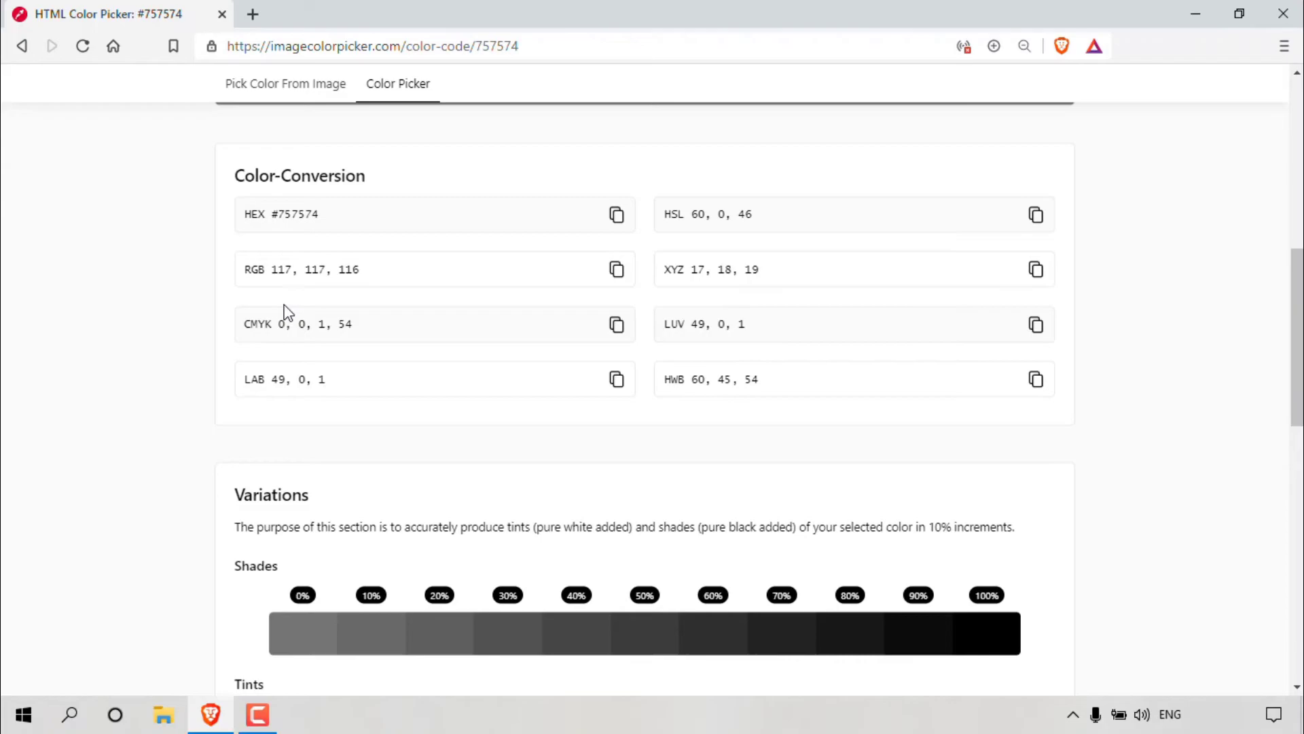
mouse_move(687, 357)
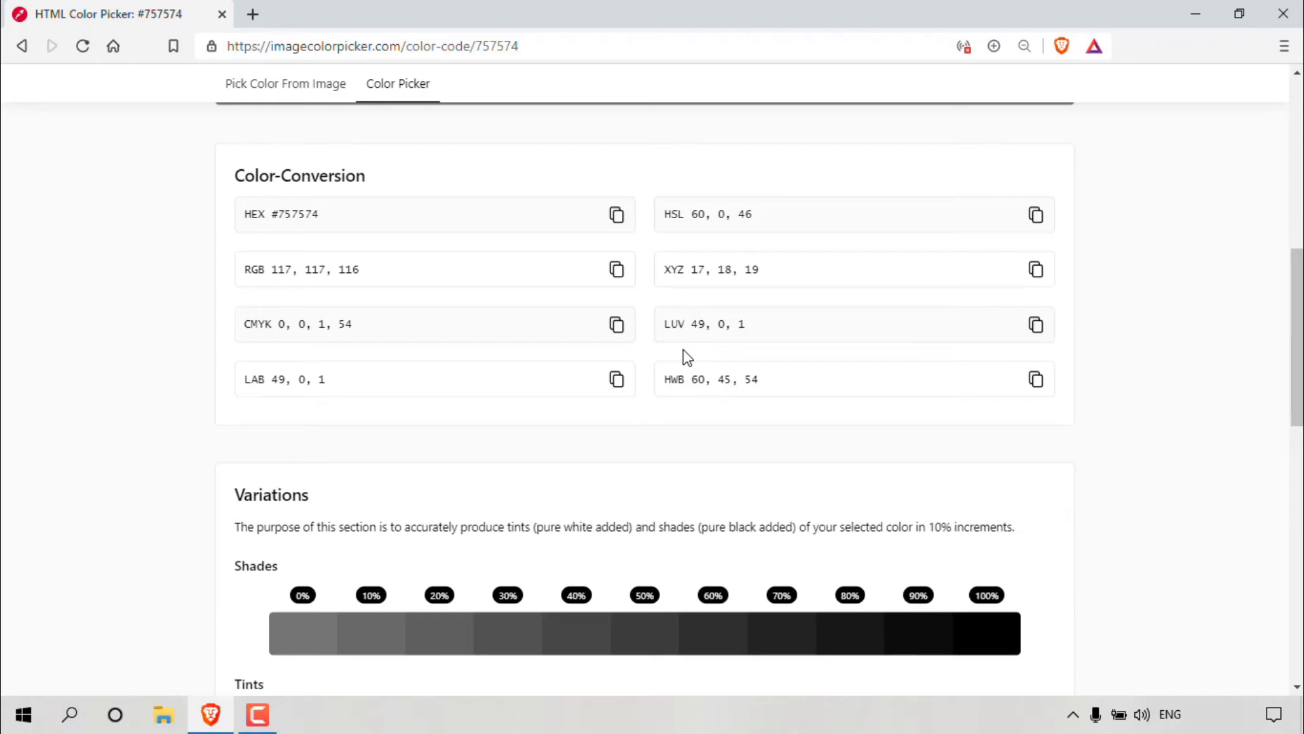
scroll(up, 3)
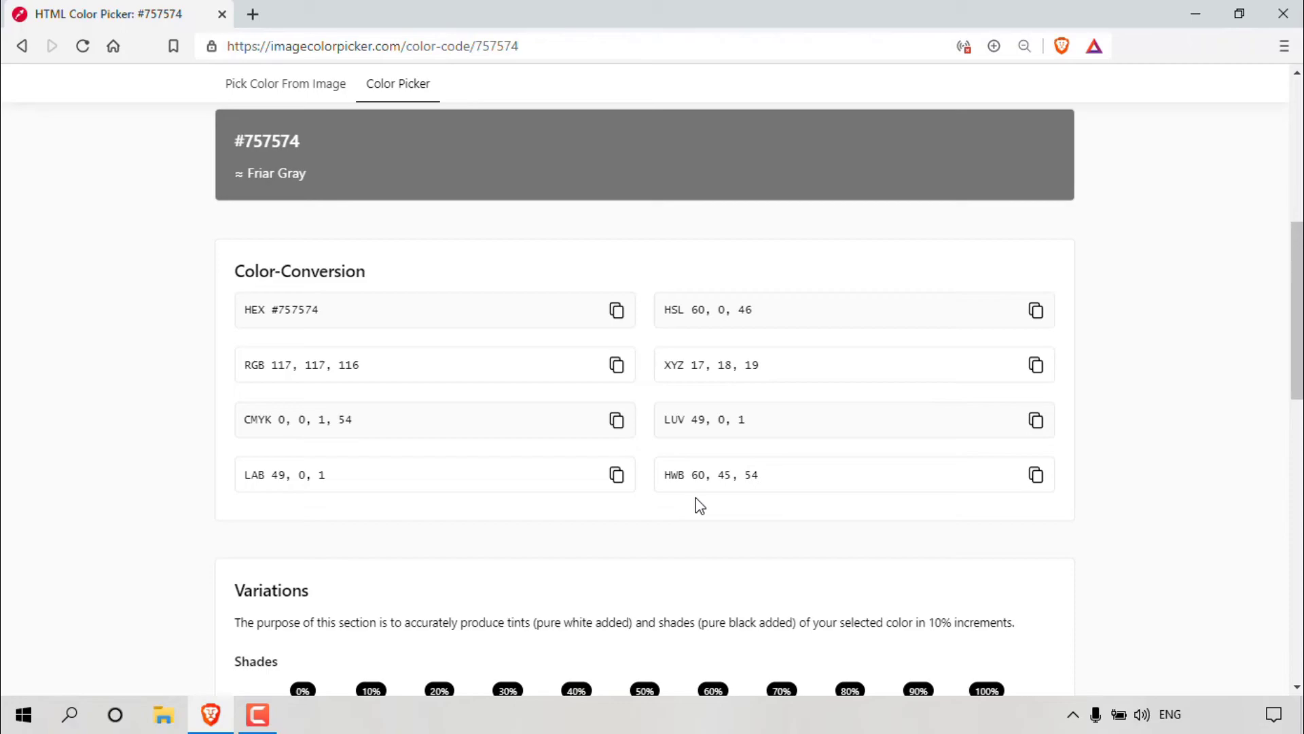
click(1037, 310)
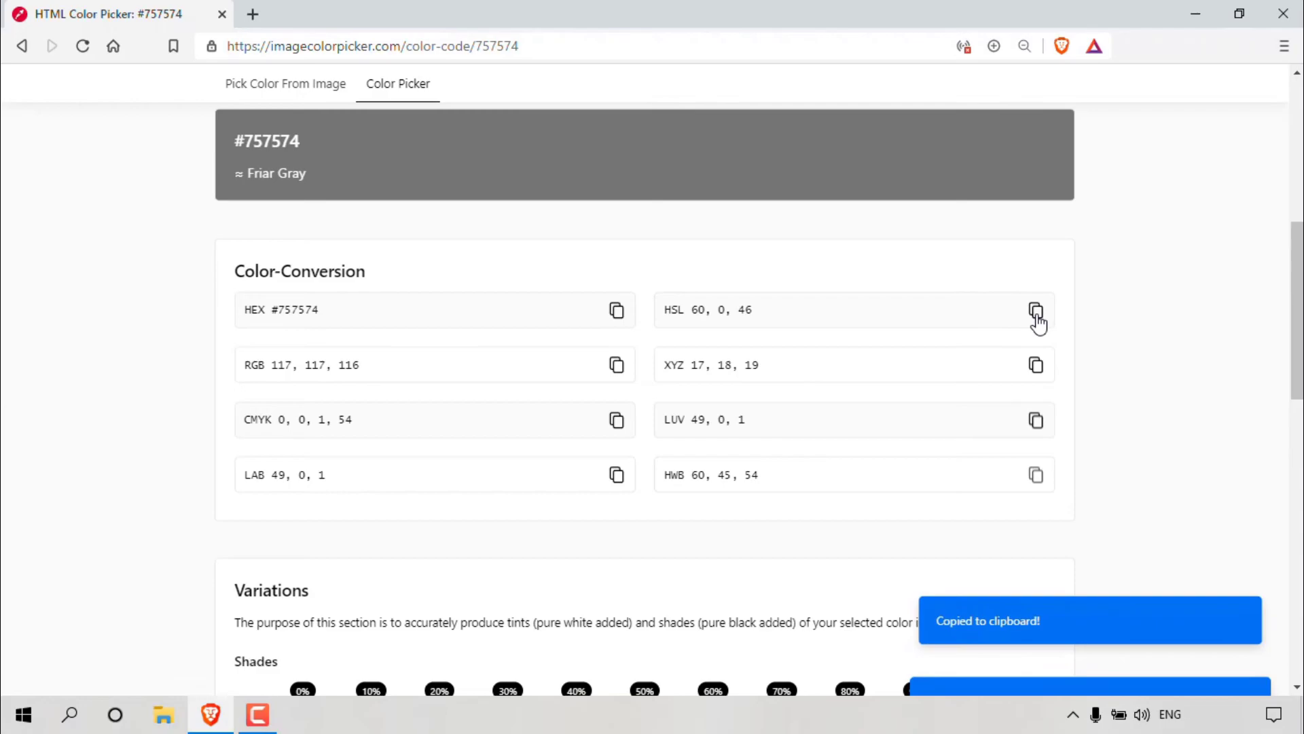